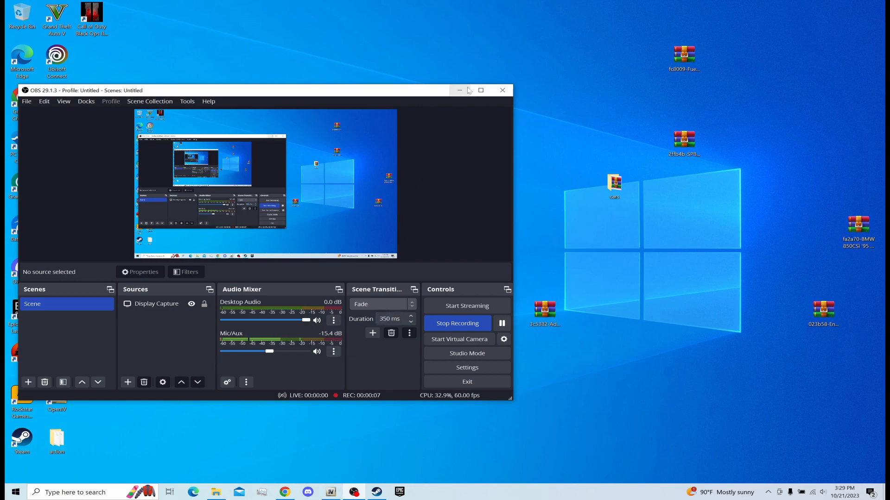
- Minimize the OBS Studio window so the desktop and its icons are fully visible
left_click(459, 90)
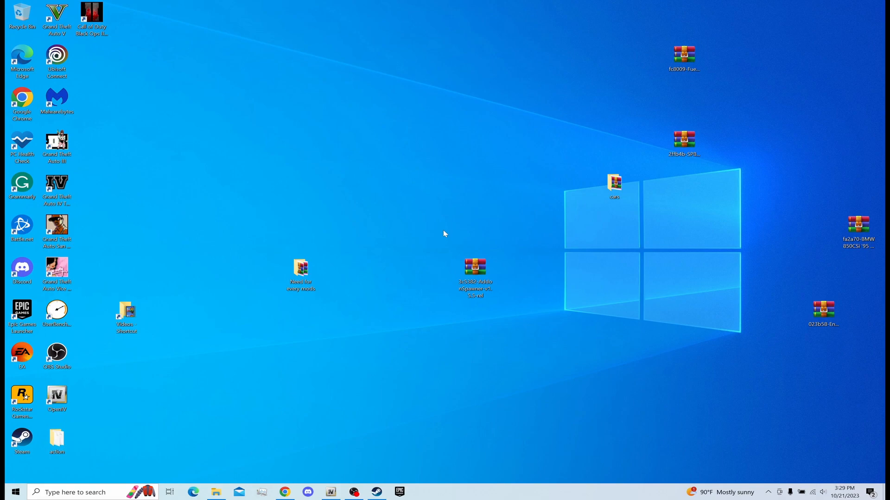
mouse_move(214, 492)
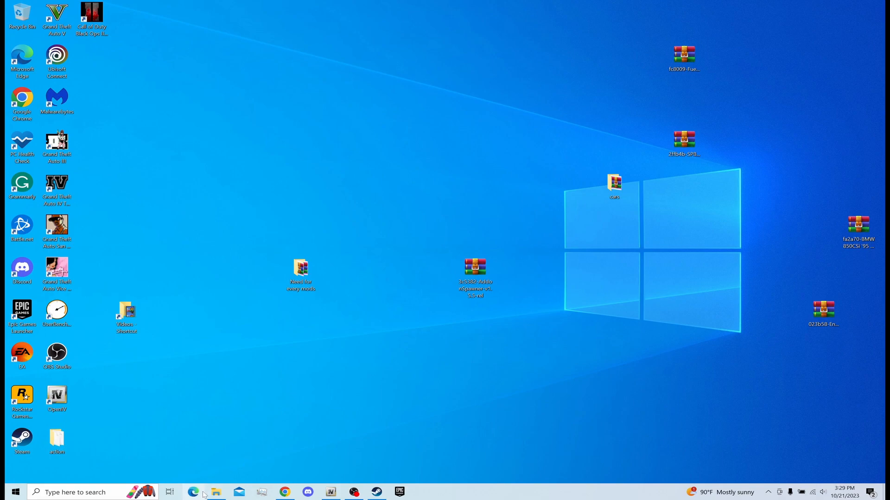
mouse_move(214, 492)
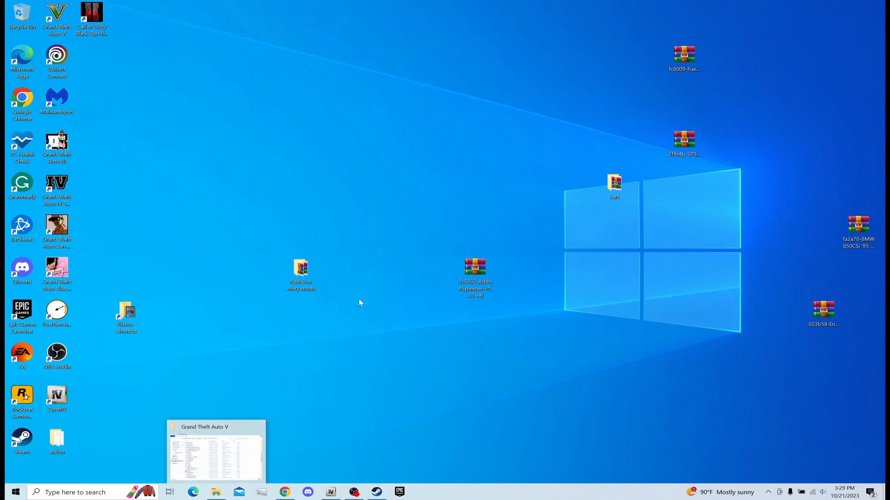
mouse_move(10, 482)
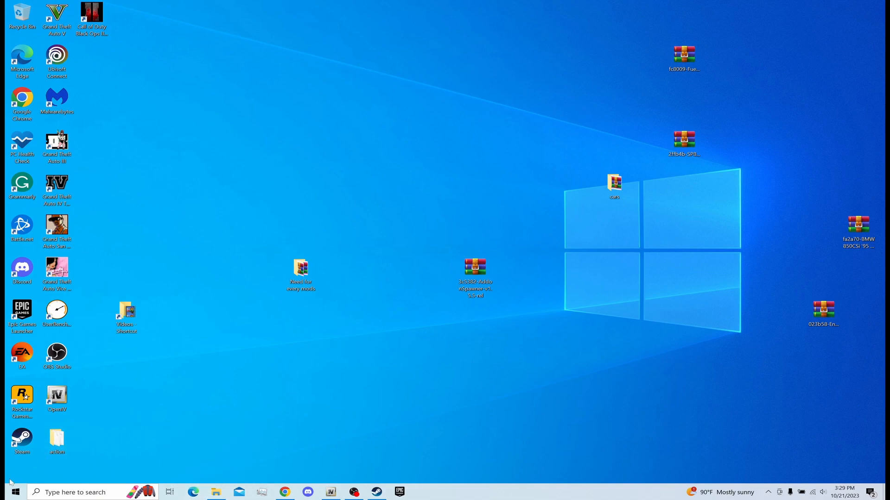
mouse_move(15, 492)
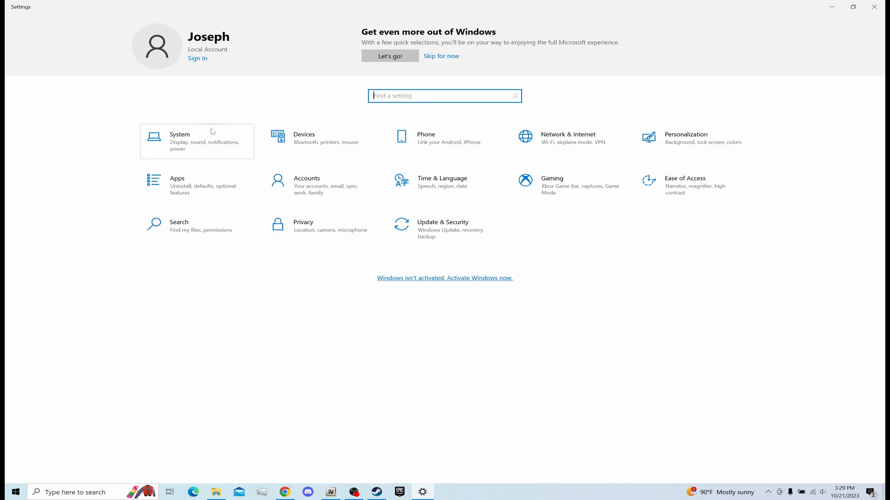
- Go to the Apps category and its Default apps page listing email, maps, music, photos, video and browser defaults
left_click(176, 185)
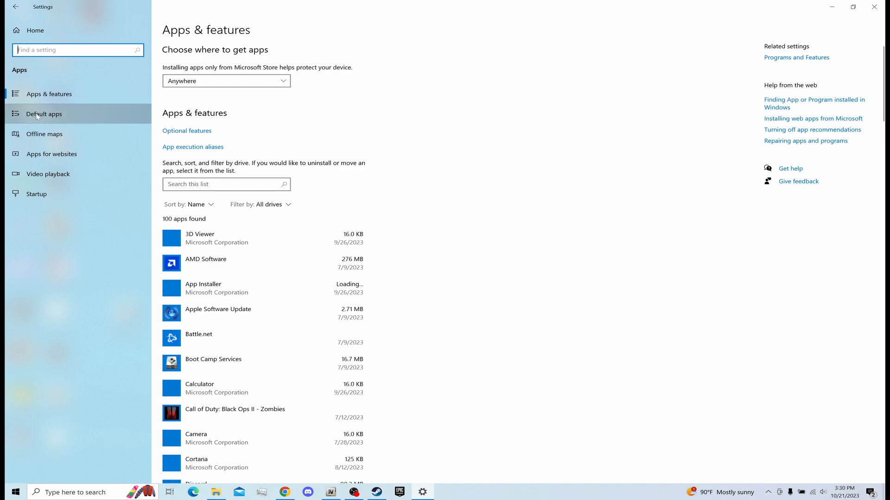
left_click(44, 113)
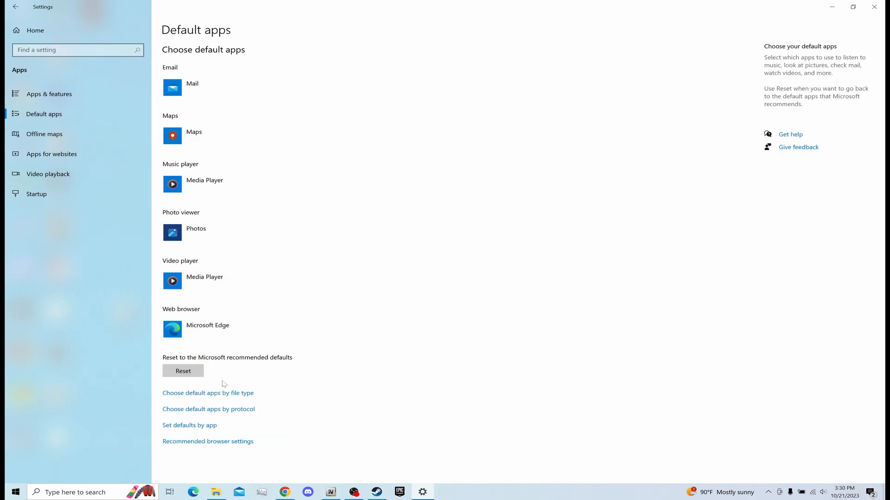
- Show default apps by file type and scroll the extension list down to the .zip entry
left_click(207, 393)
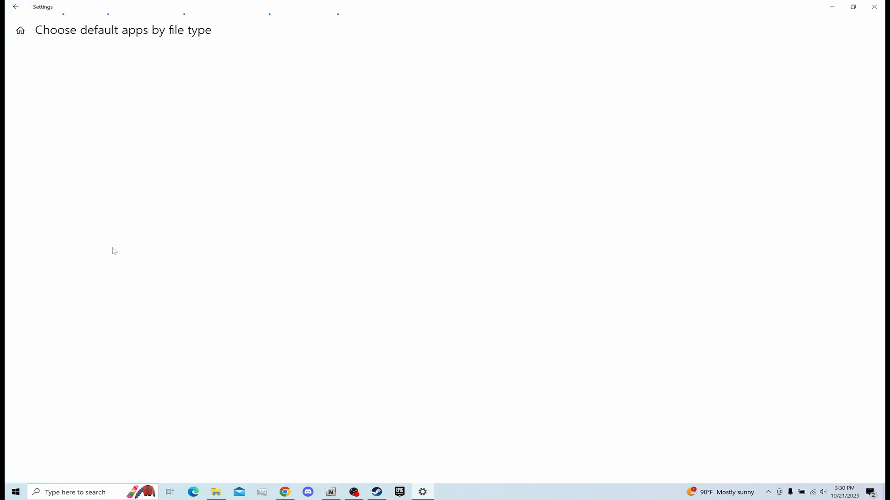
mouse_move(315, 218)
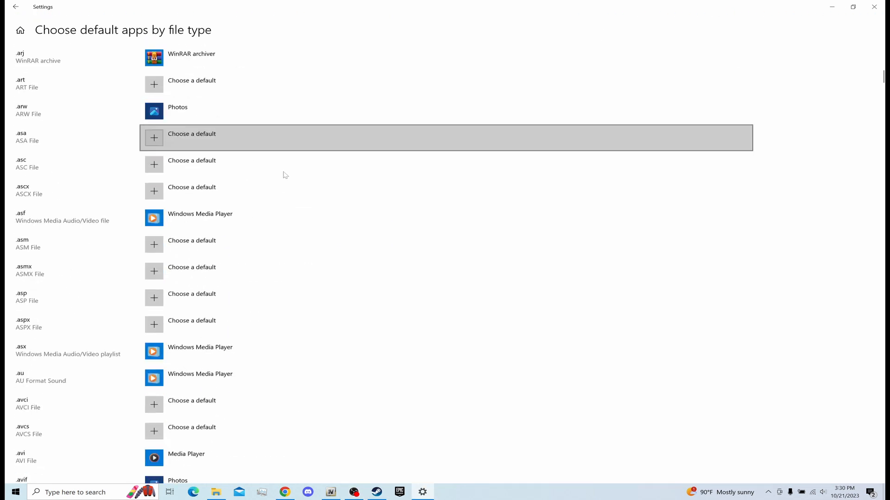
scroll("up", 3)
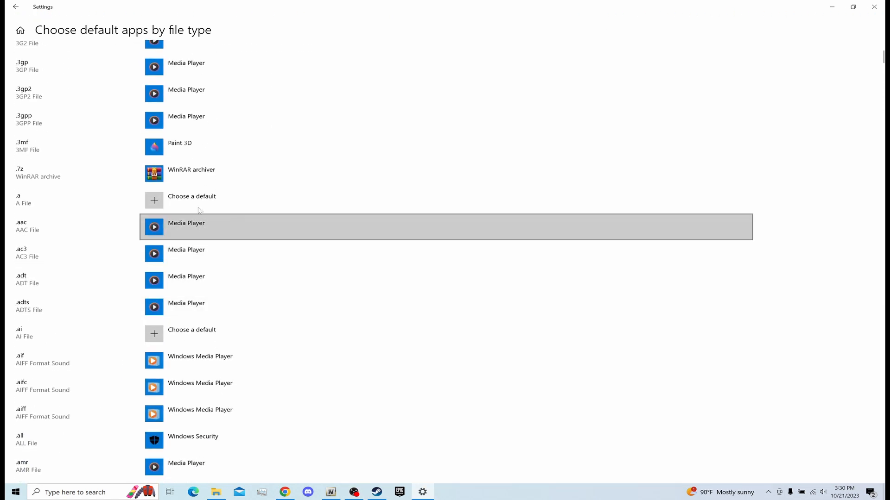
scroll("down", 3)
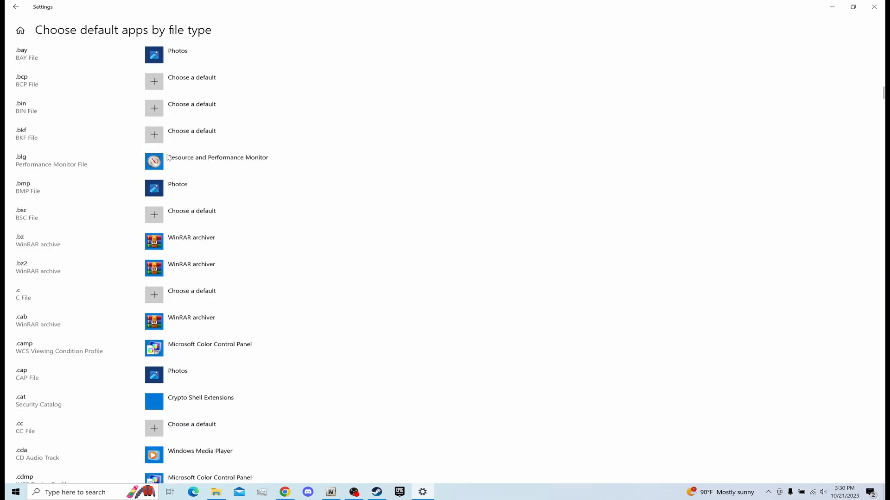
scroll("down", 3)
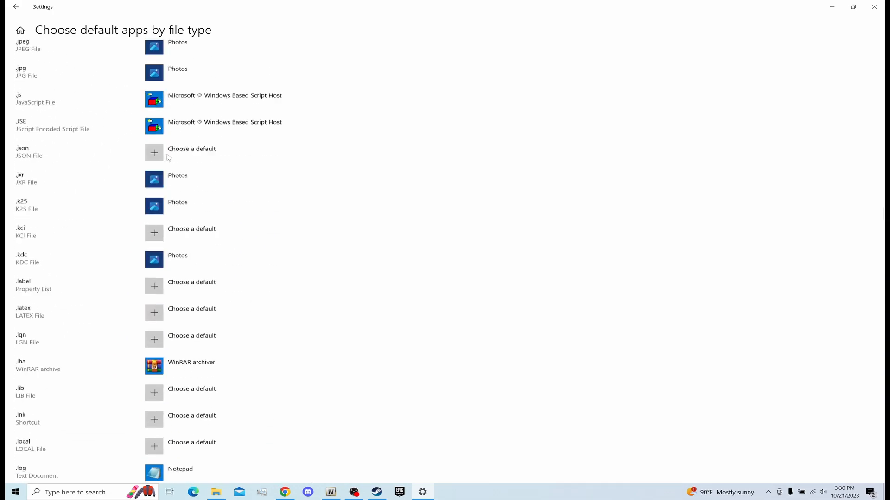
scroll("down", 3)
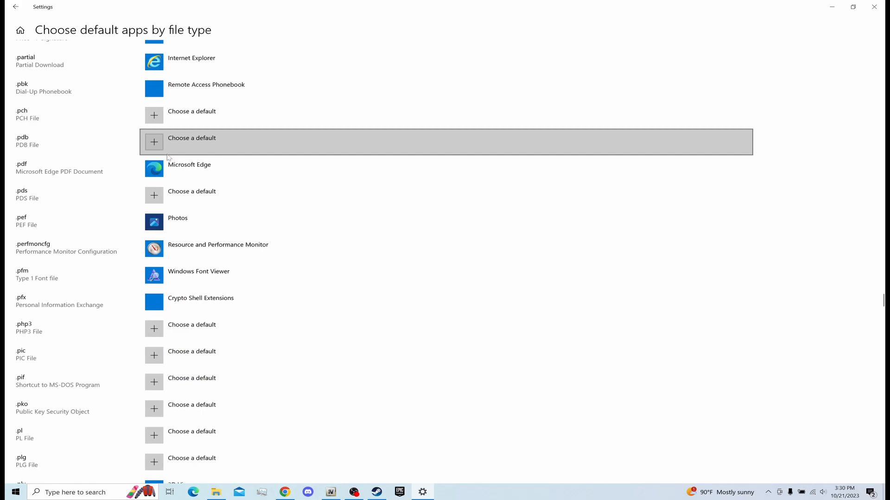
scroll("down", 3)
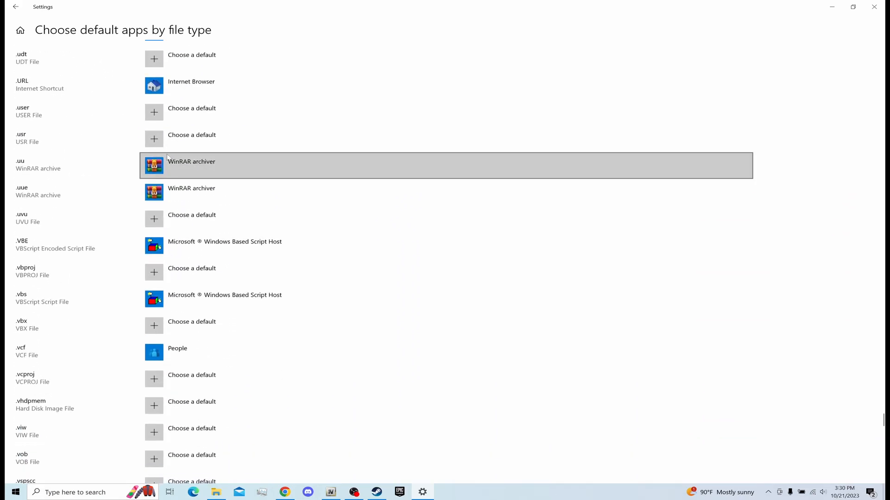
scroll("down", 3)
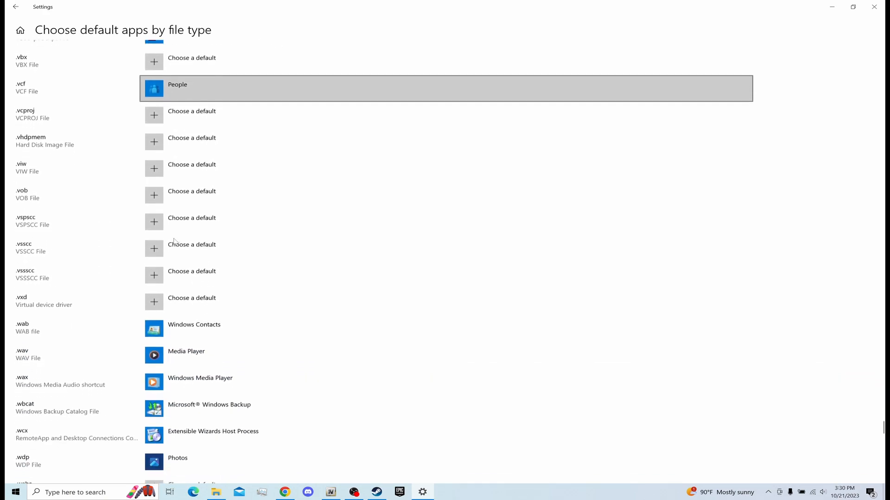
scroll("down", 3)
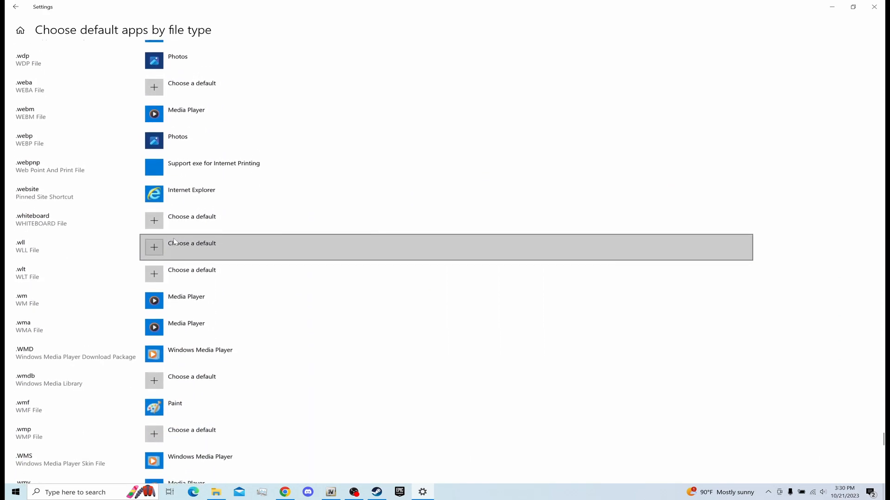
scroll("down", 3)
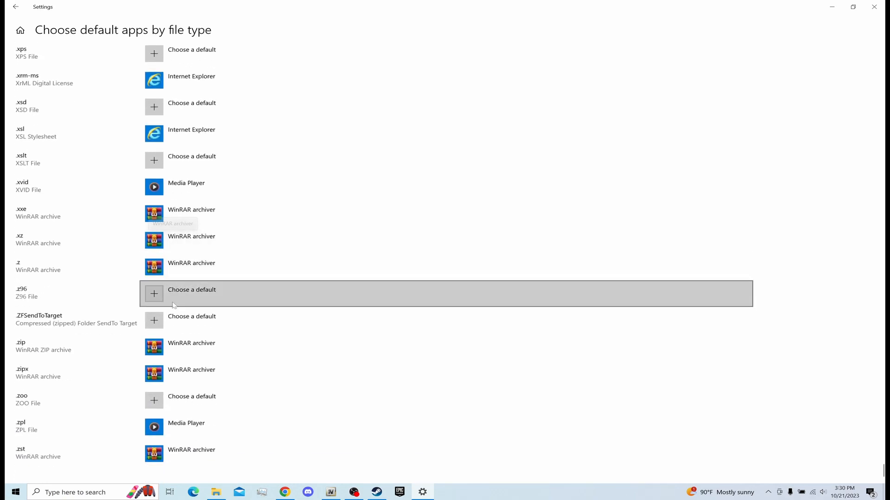
mouse_move(122, 348)
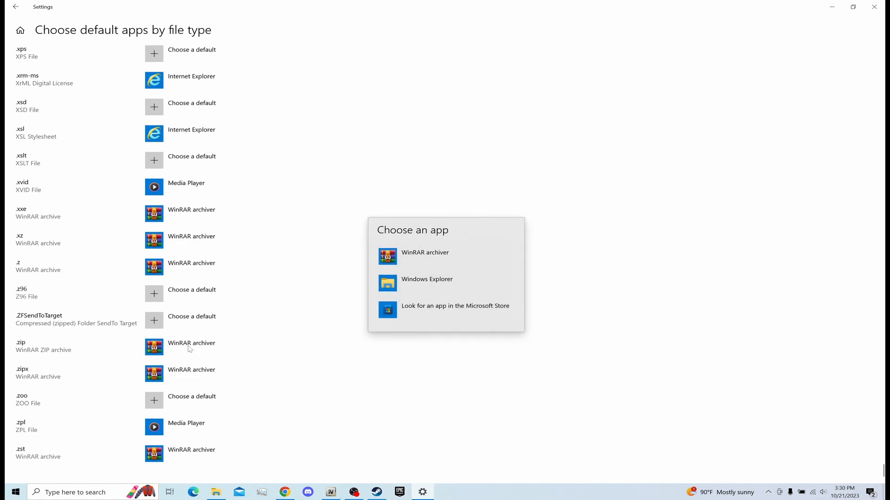
mouse_move(444, 283)
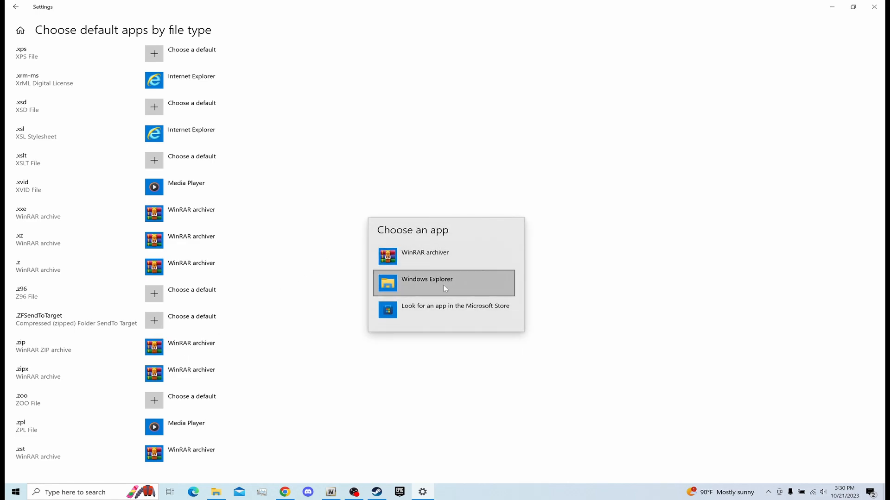
mouse_move(181, 353)
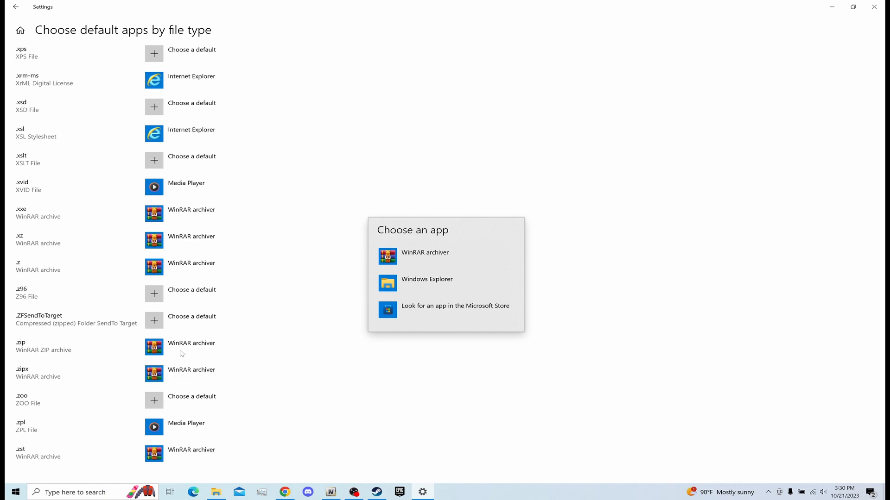
mouse_move(451, 283)
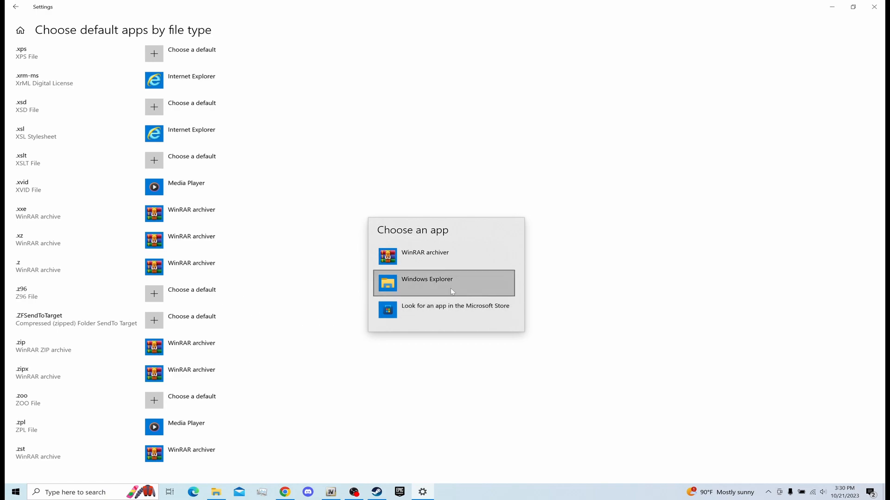
- Switch .zip files to Windows Explorer, then set them back to WinRAR archiver
left_click(426, 284)
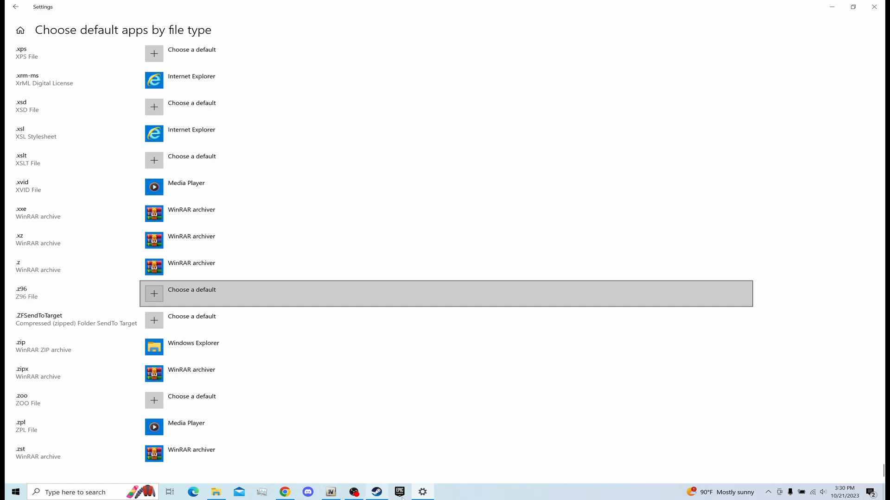
scroll("up", 3)
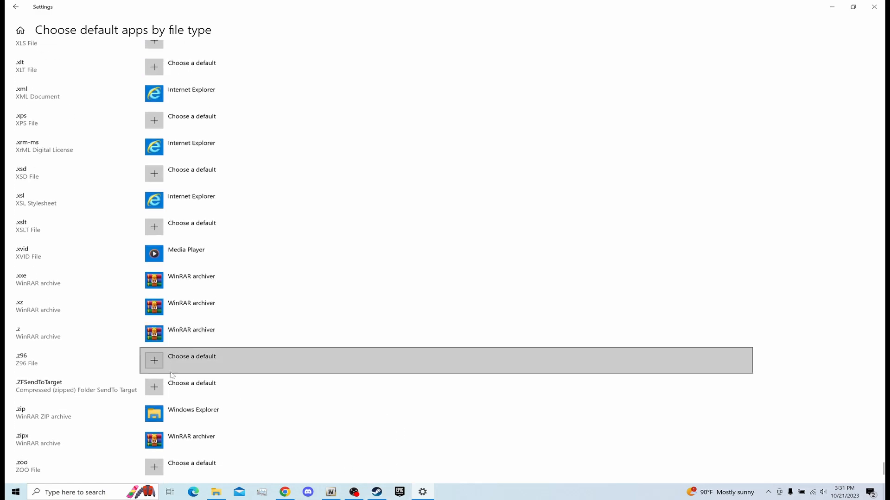
mouse_move(209, 419)
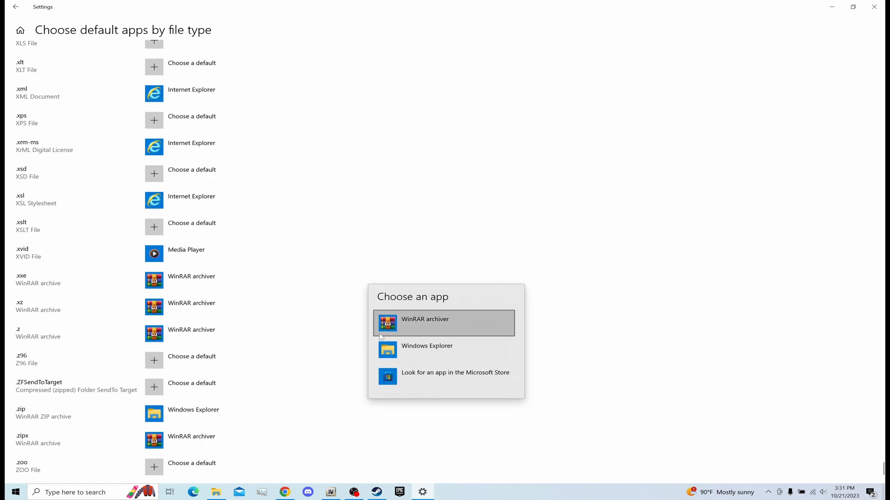
left_click(424, 319)
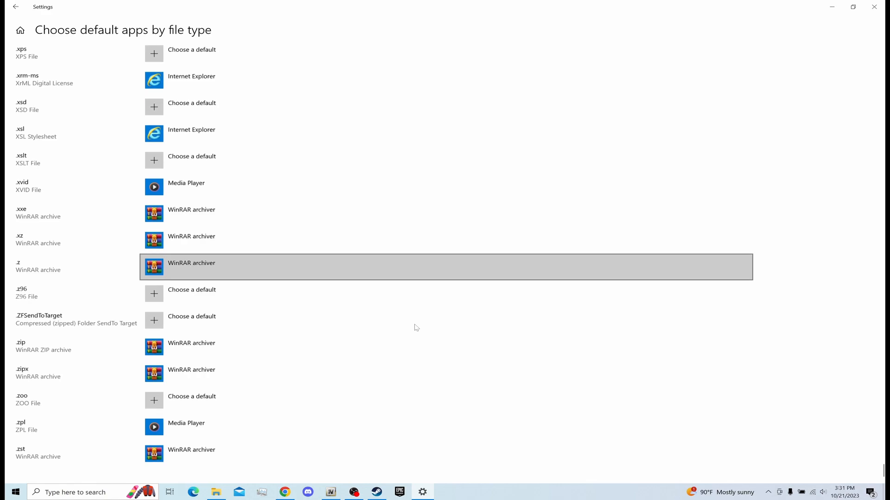
mouse_move(158, 358)
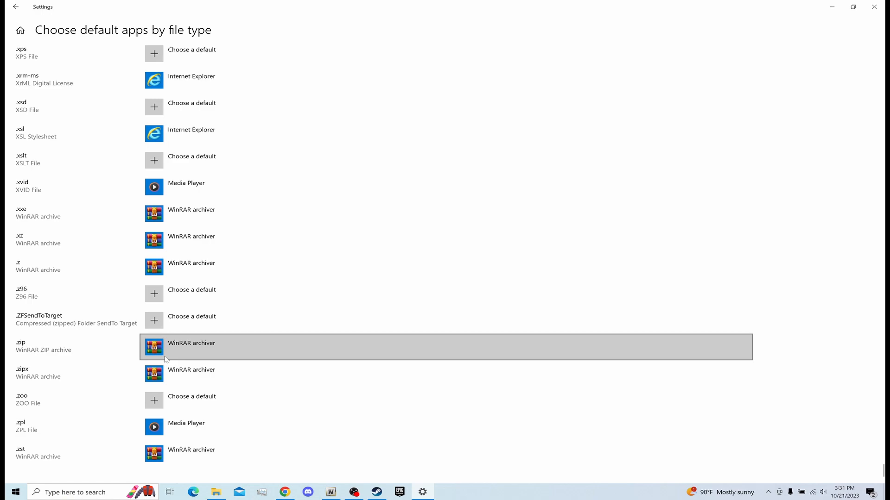
scroll("up", 3)
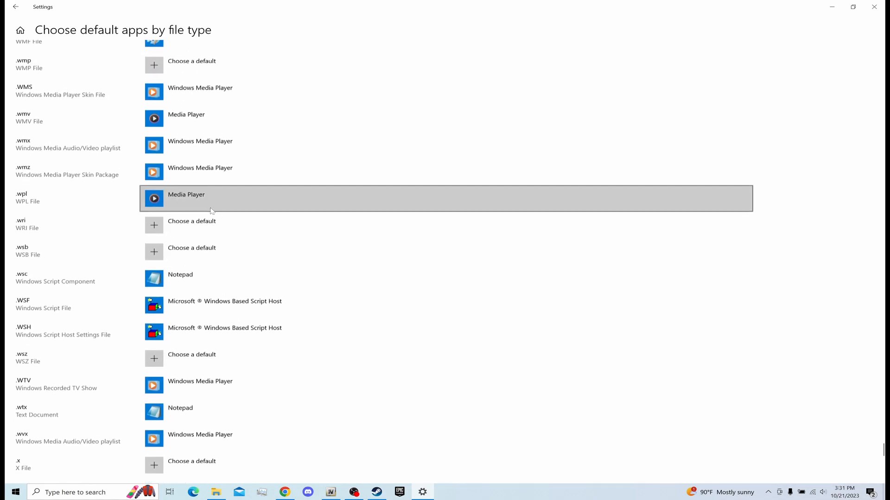
mouse_move(183, 334)
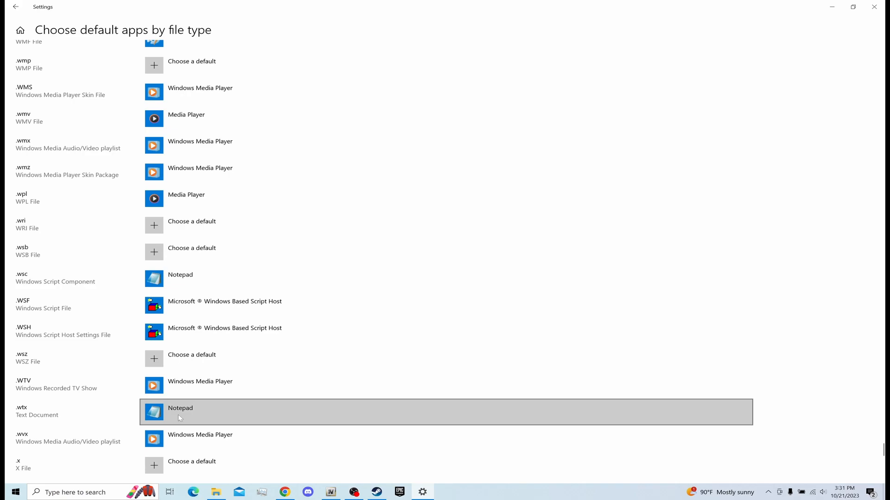
scroll("down", 3)
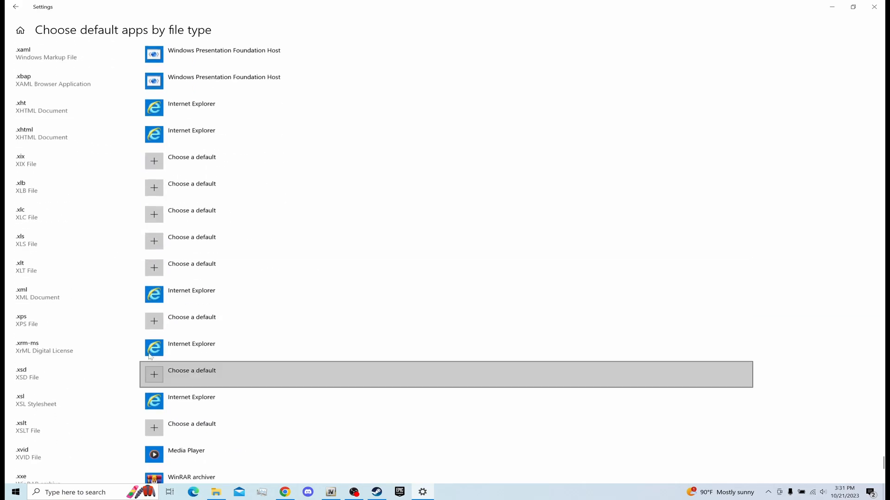
scroll("down", 3)
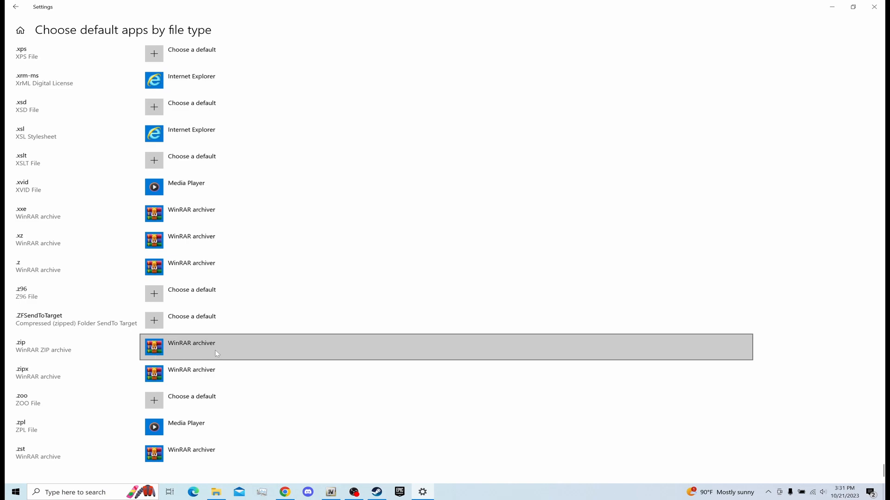
scroll("up", 3)
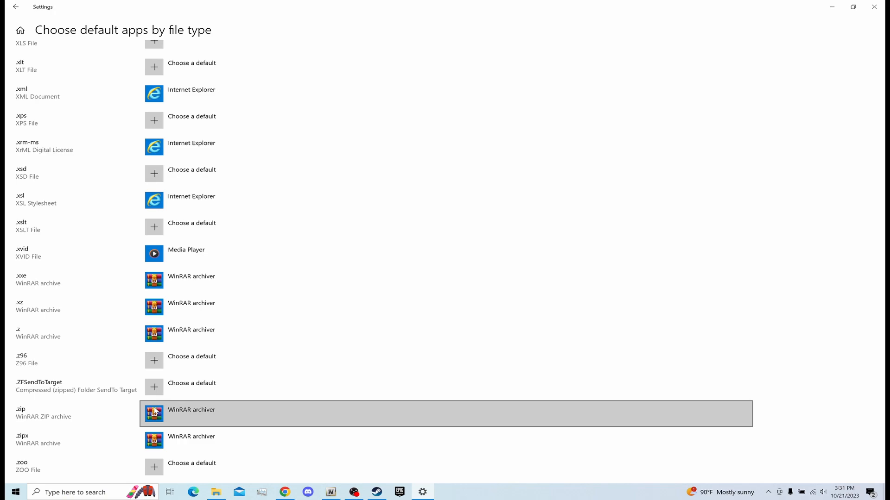
scroll("up", 3)
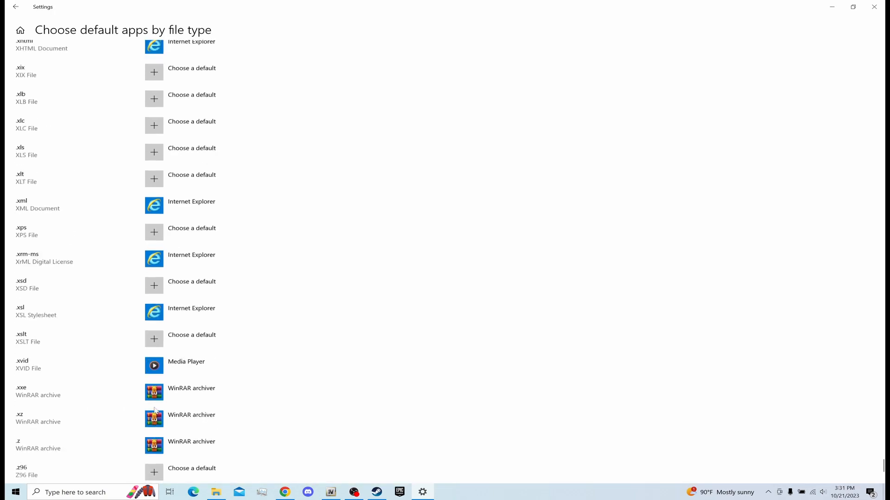
scroll("down", 3)
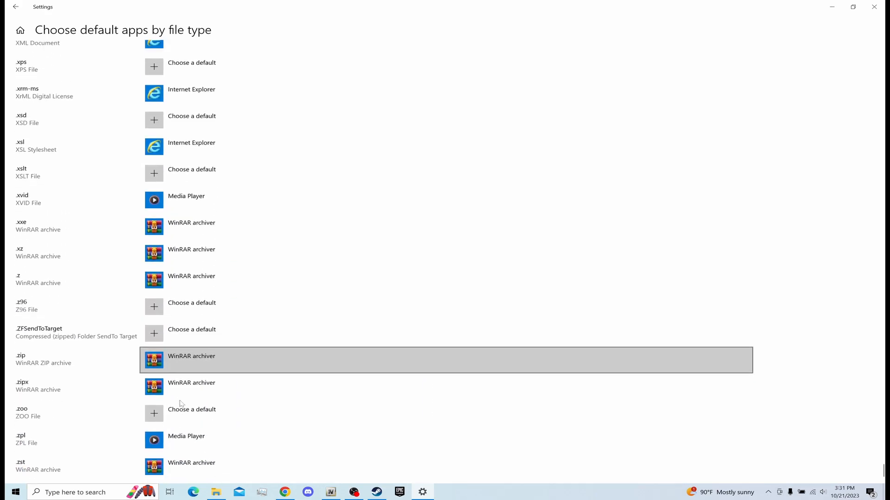
scroll("up", 3)
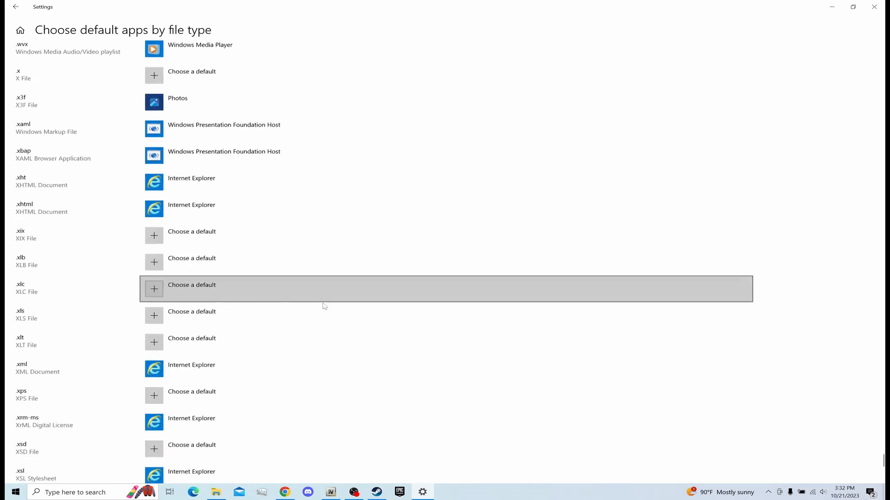
scroll("down", 3)
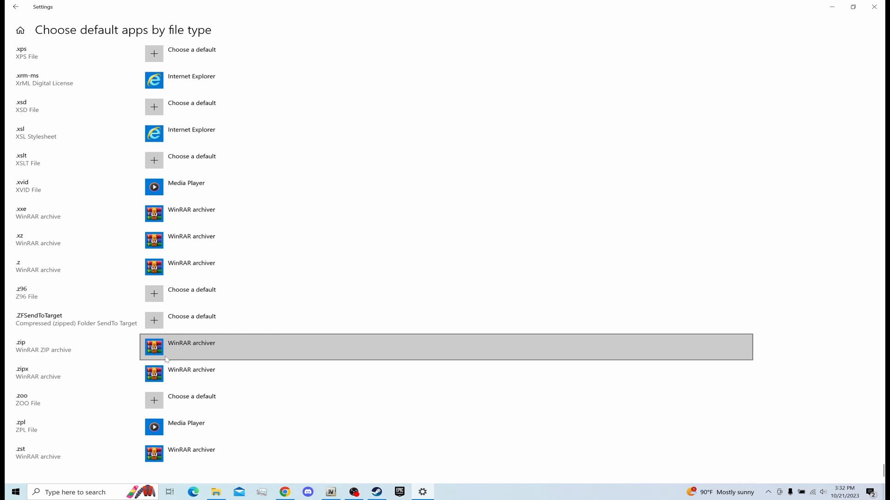
mouse_move(27, 361)
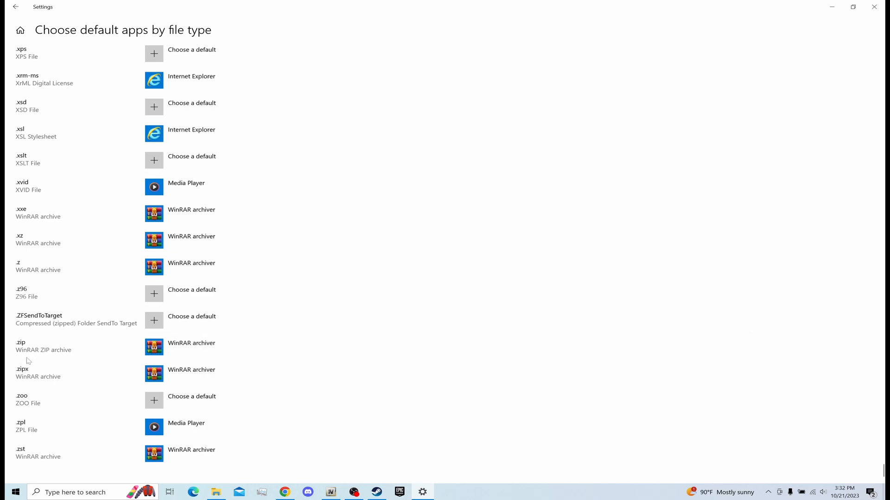